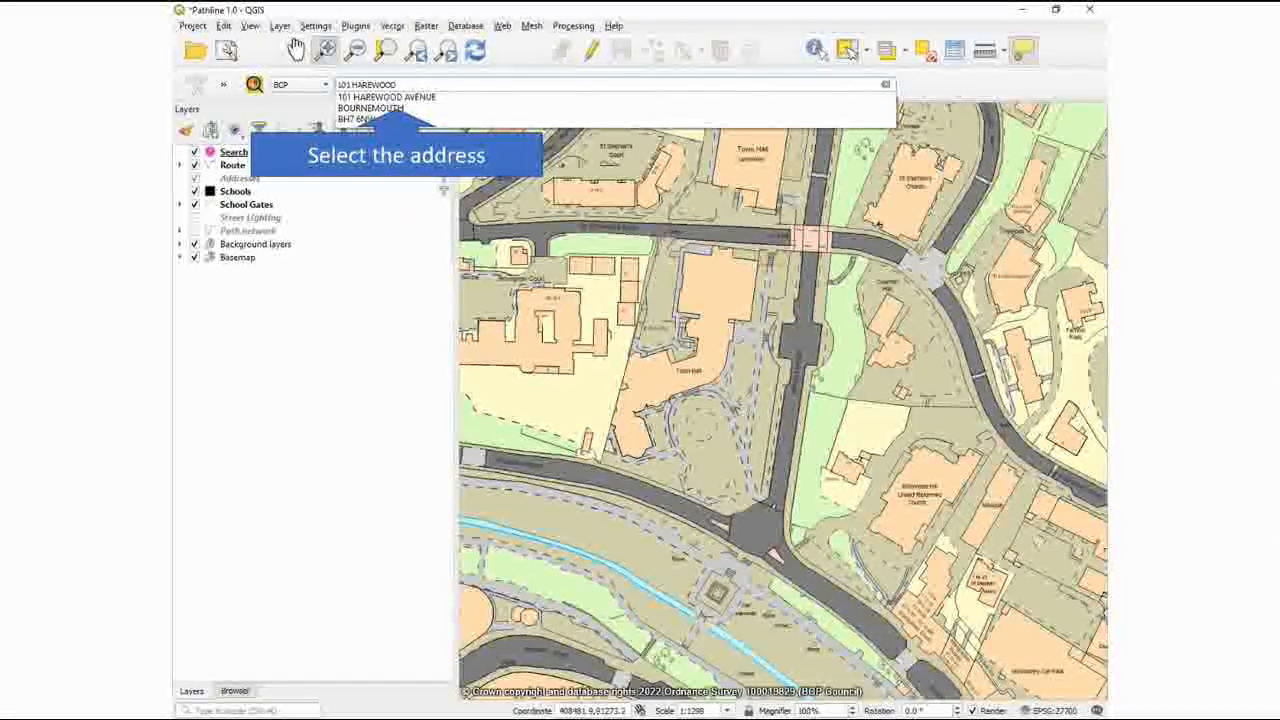
left_click(387, 97)
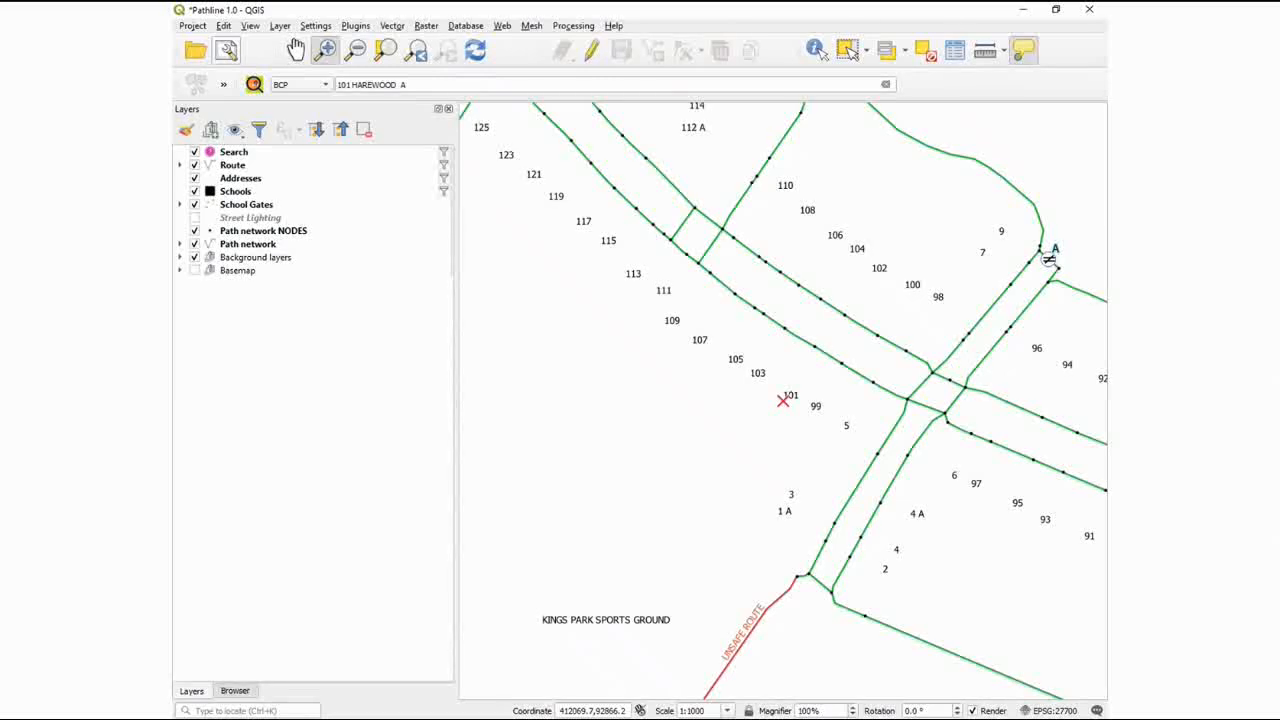
mouse_move(1050, 425)
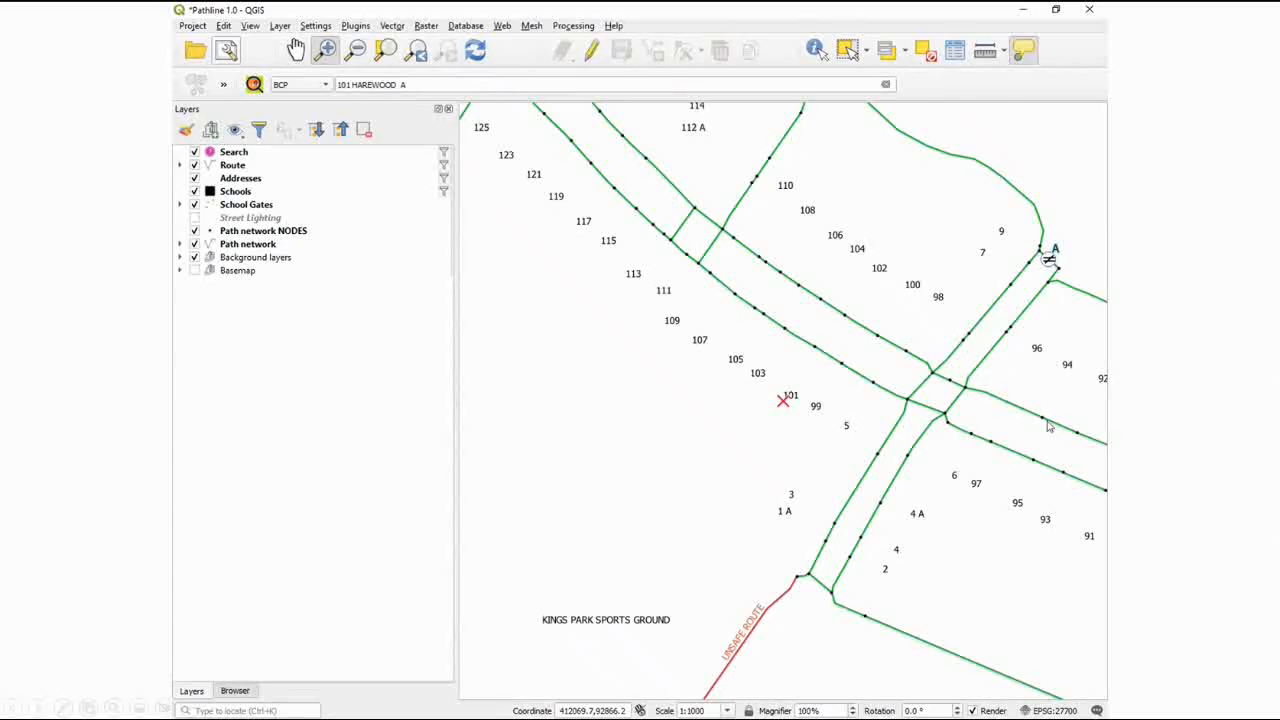
mouse_move(768, 663)
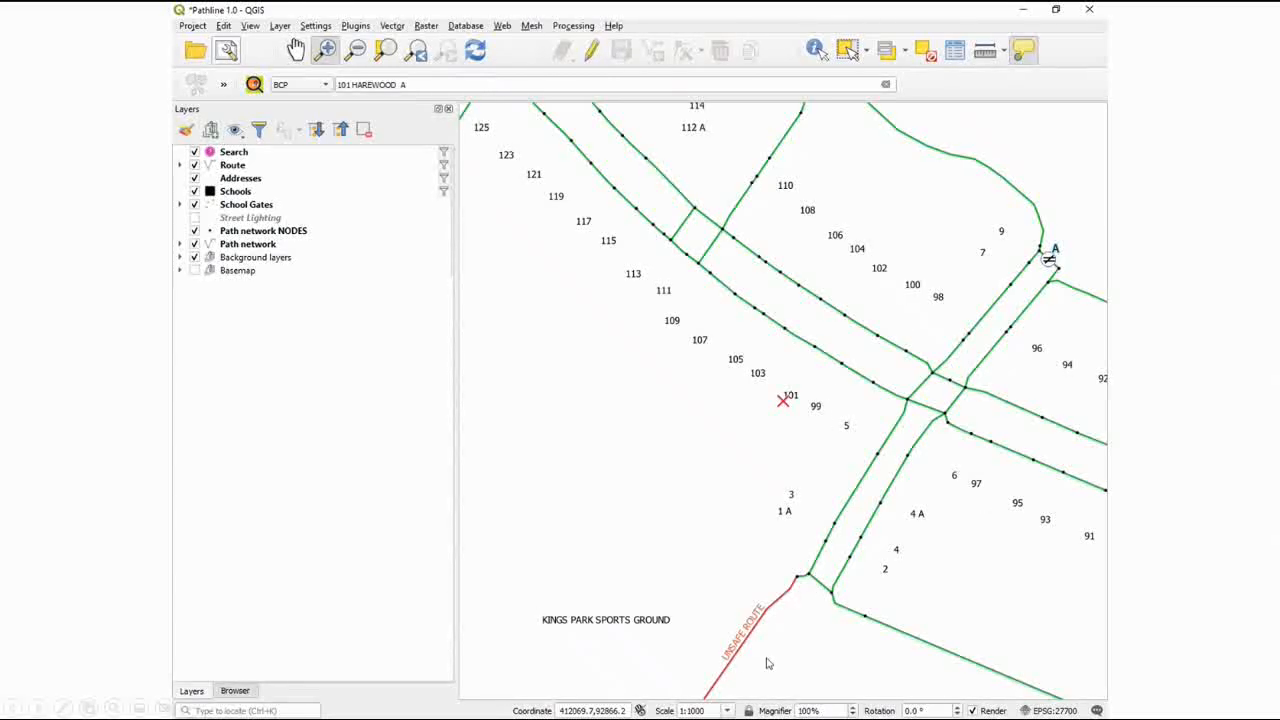
mouse_move(738, 683)
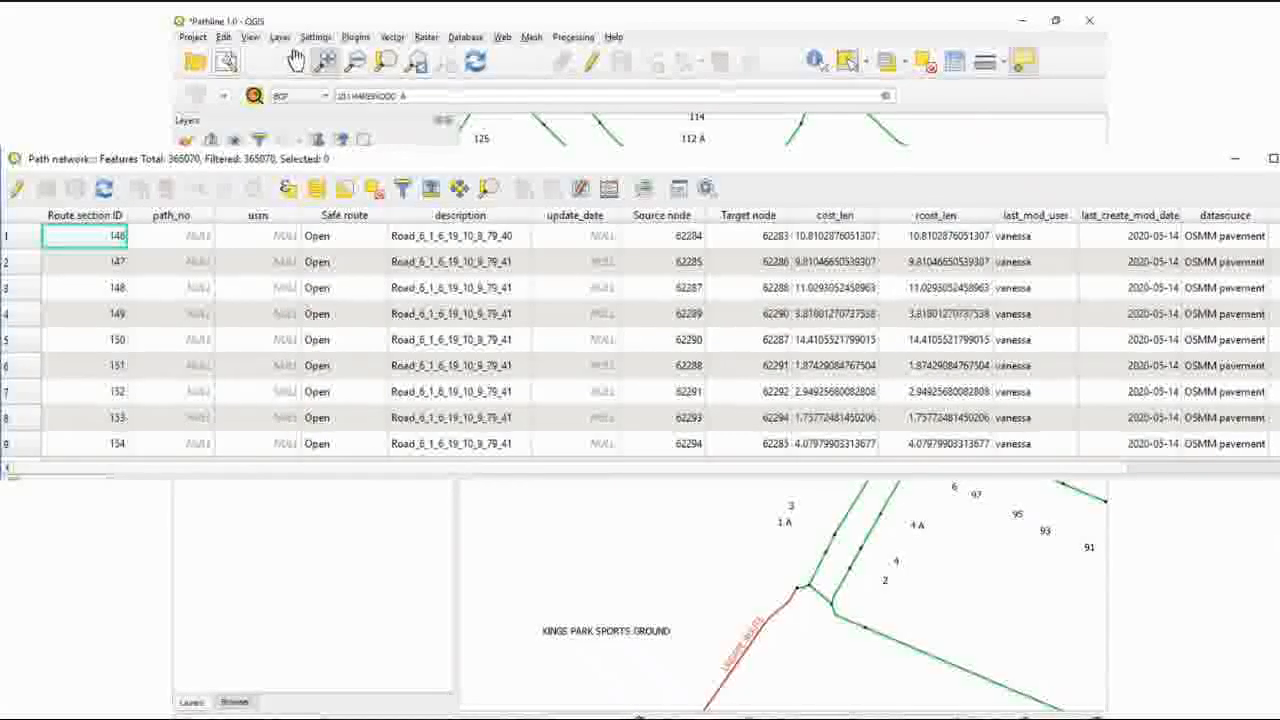
Open the Path network attribute table showing node, length and Safe route fields.
left_click(343, 215)
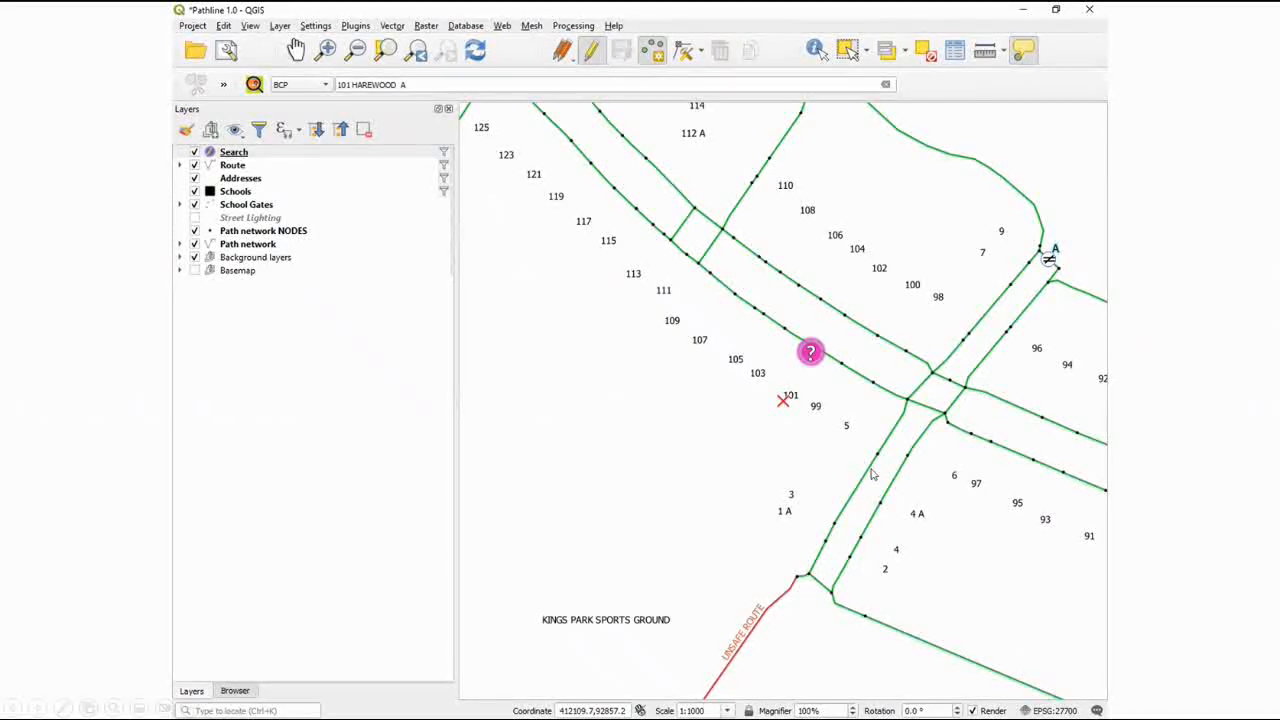
mouse_move(432, 127)
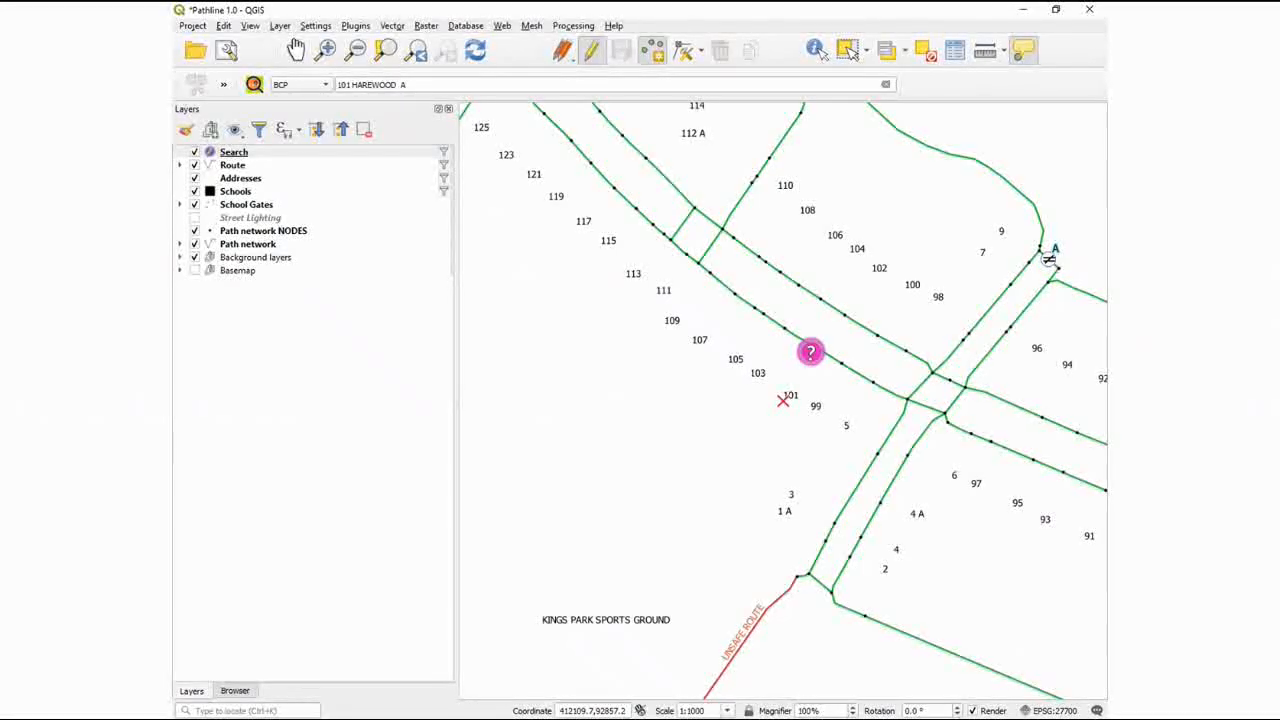
Place a Search point on the map next to house 101 Harewood Avenue.
left_click(810, 352)
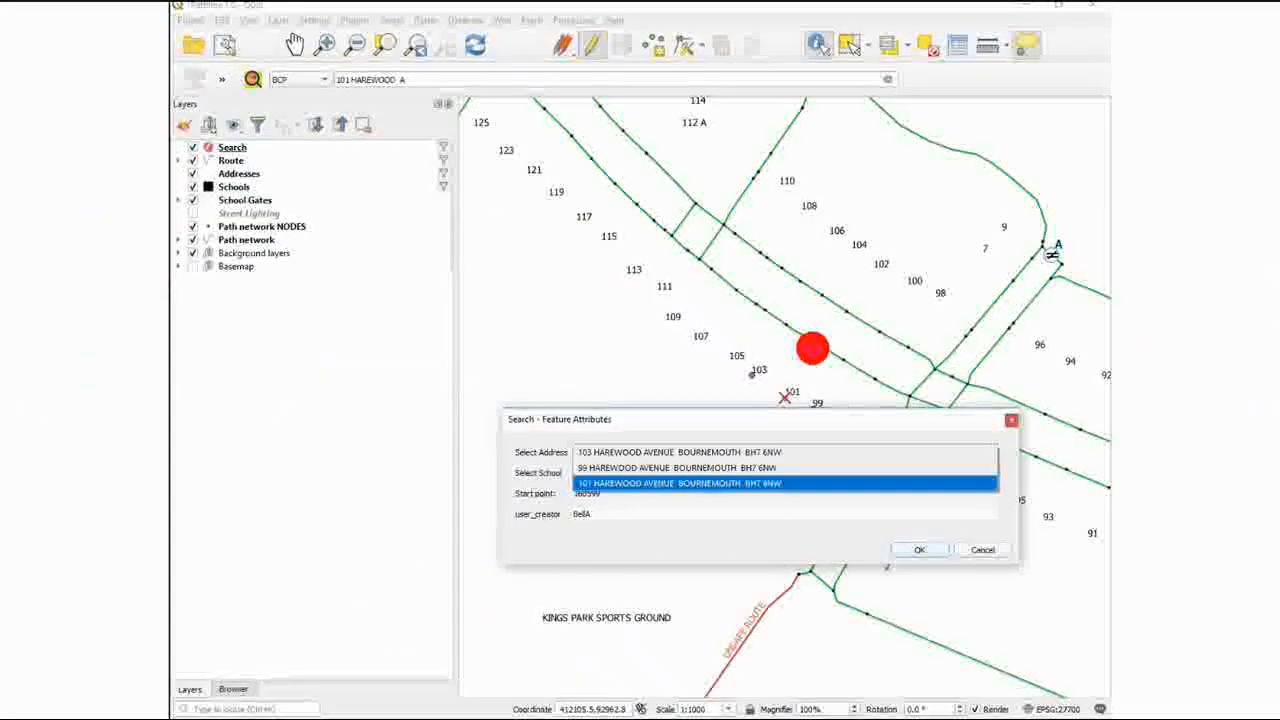
Select St James Church of England Primary Academy as the school and submit the form.
type("St")
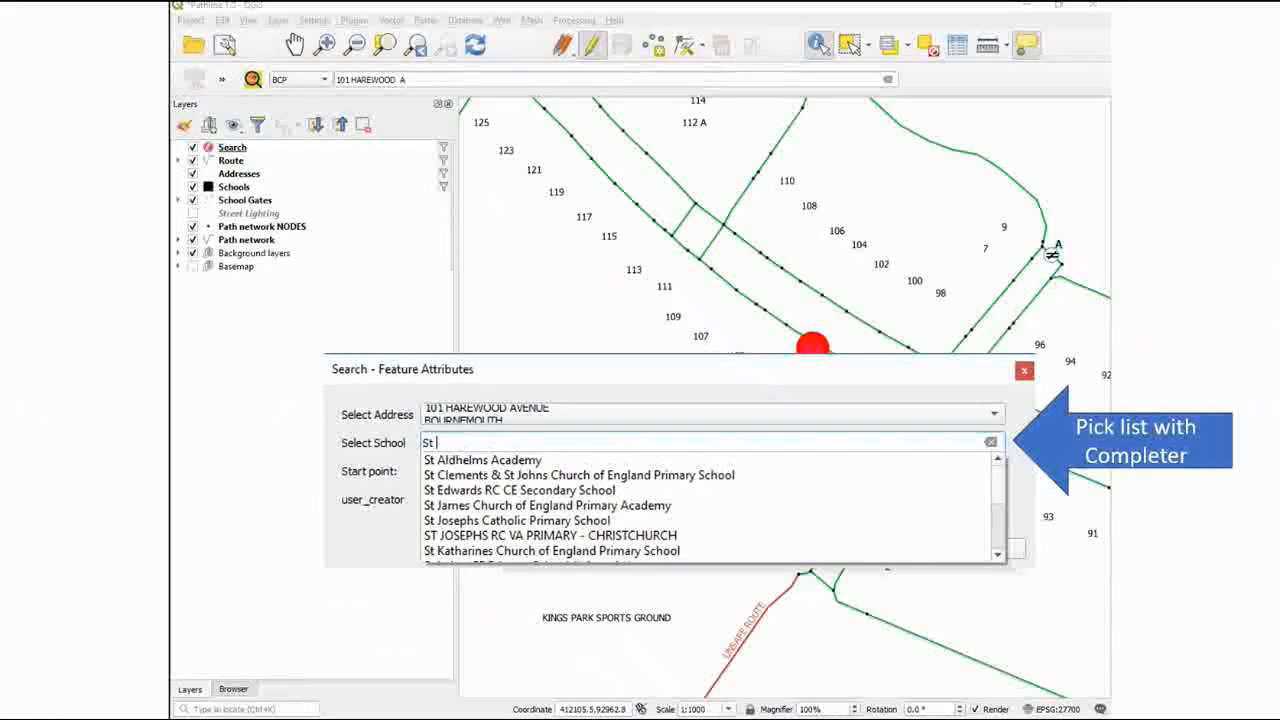
left_click(547, 505)
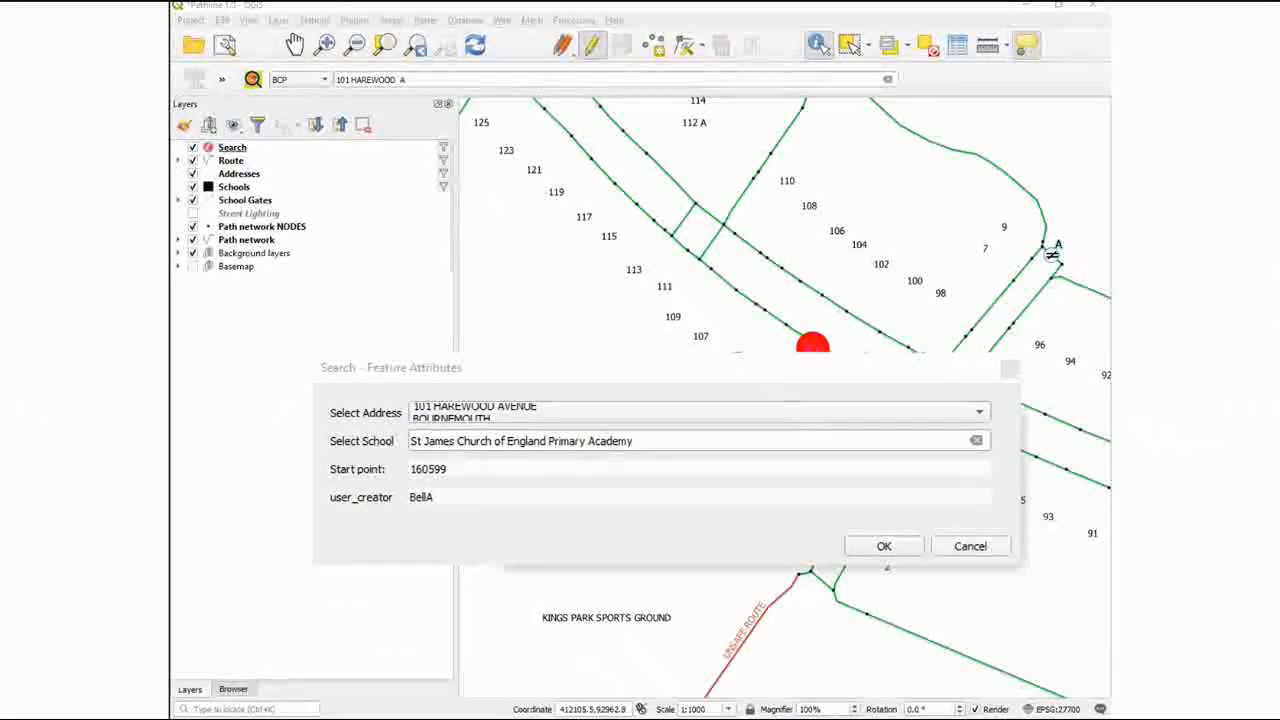
left_click(883, 545)
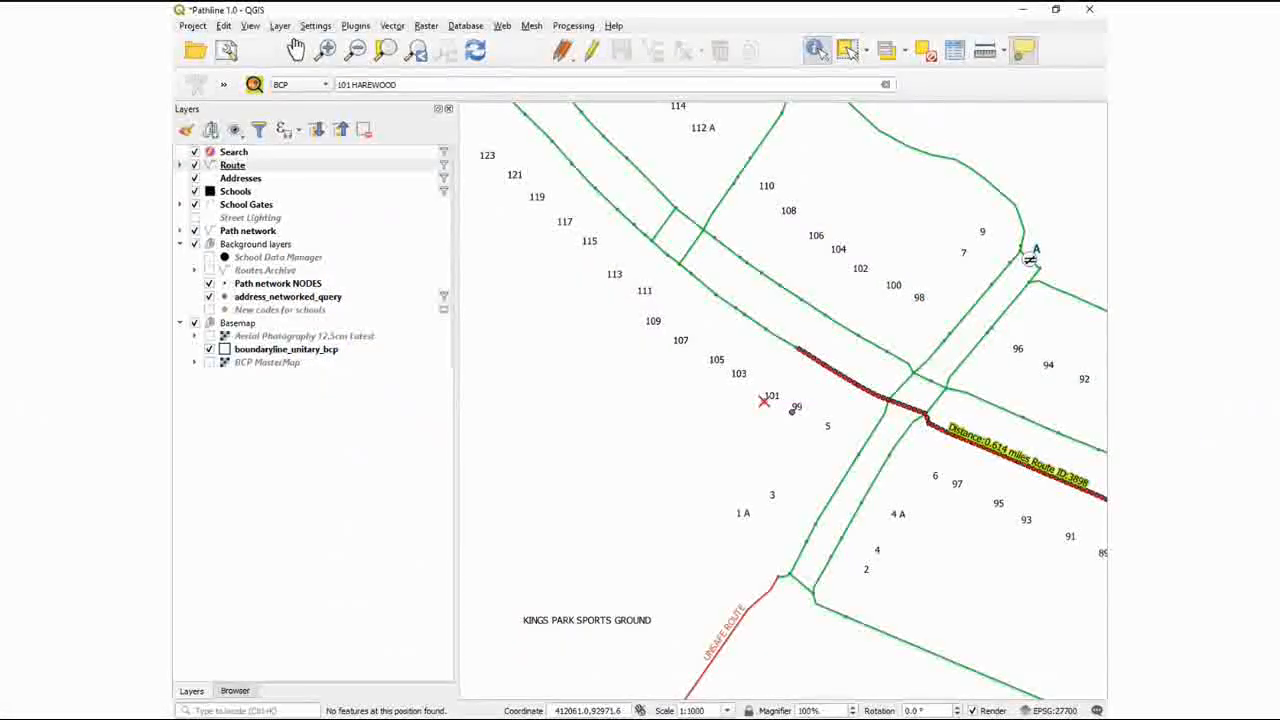